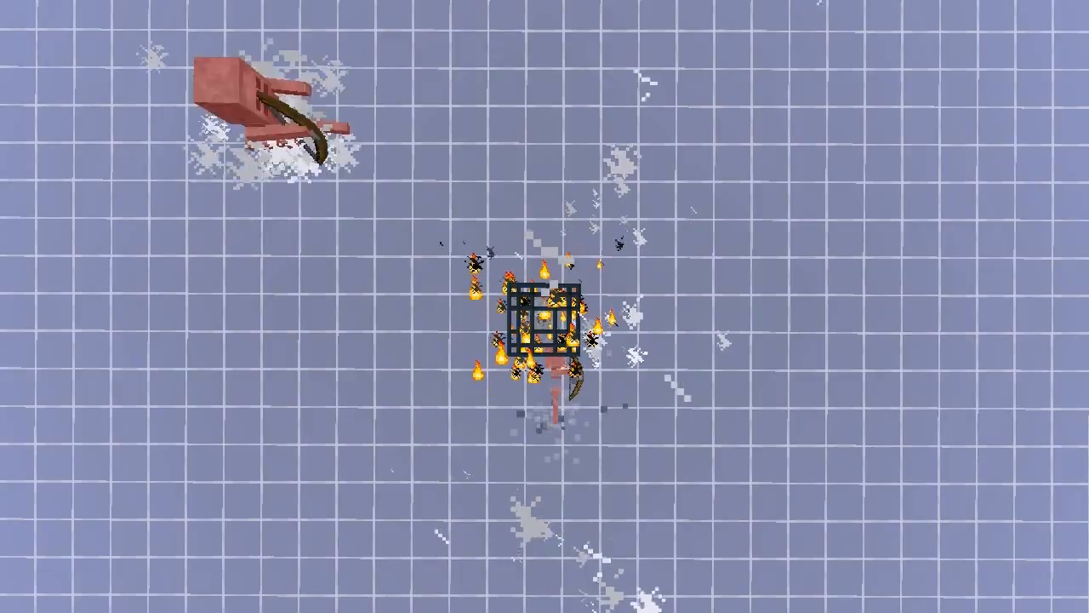
Set the spawner below to 10-tick min/max spawn delay and a spawn count of 1.
{"action": "scroll", "scroll_direction": "down", "scroll_amount": 3}
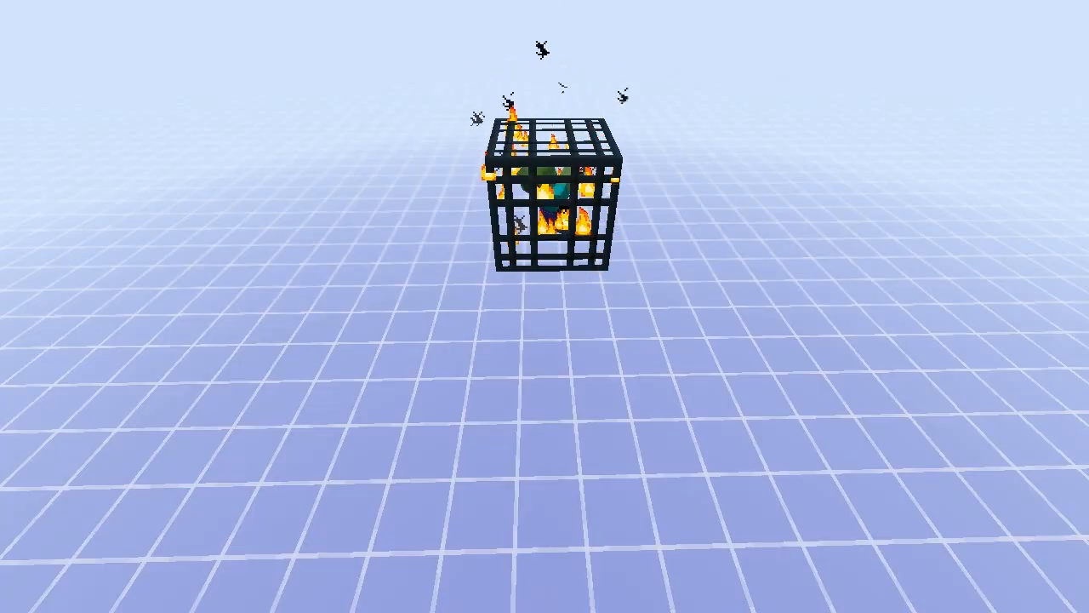
{"action": "type", "text": "/blockdata ~ ~-1 ~ {MaxSpawnDelay:10s,MinSpawnDelay:10s}"}
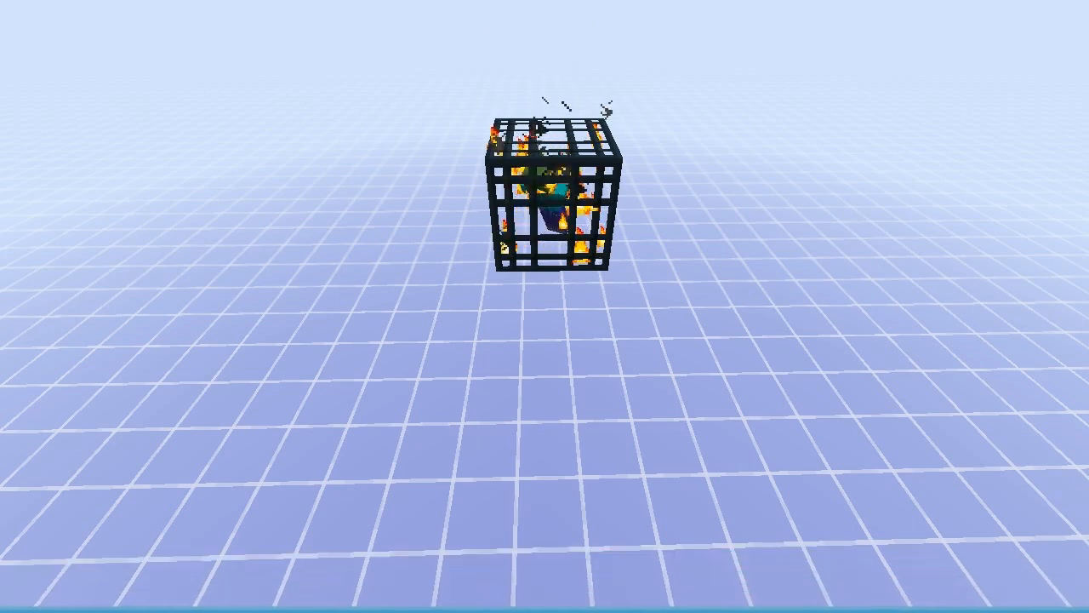
{"action": "type", "text": "/blockdata ~ ~-1 ~ {SpawnCount:1s}"}
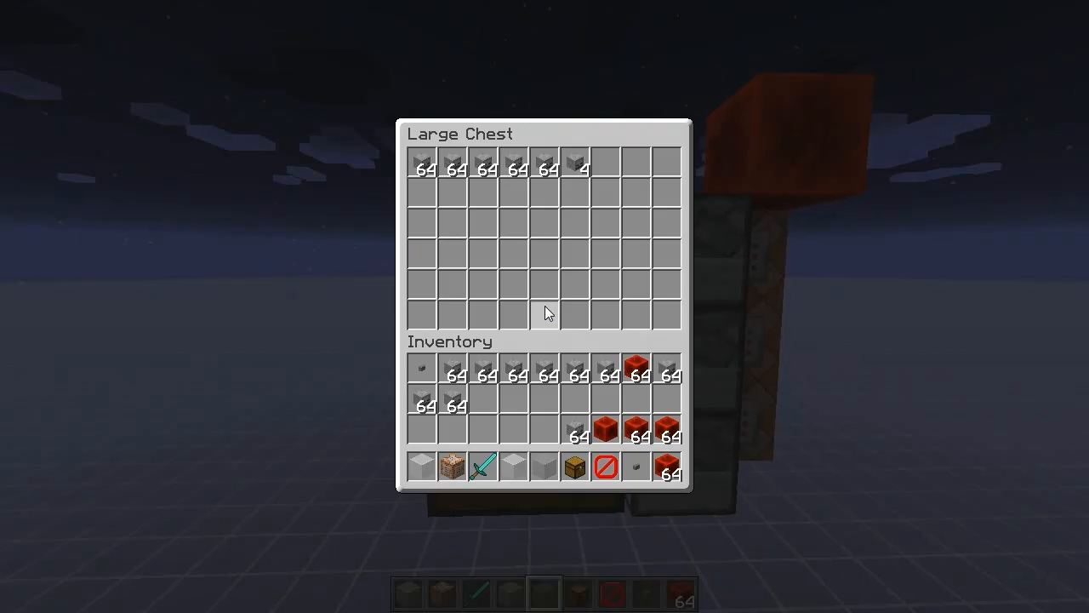
Close the large chest after viewing its five stacks plus four gray blocks.
{"action": "key", "text": "Escape"}
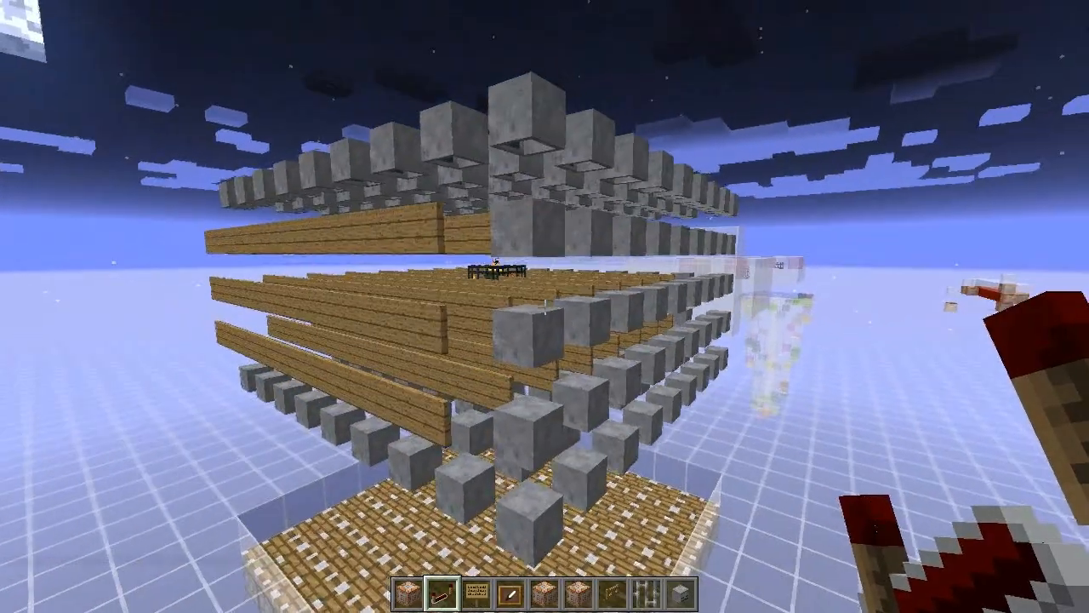
{"action": "mouse_move", "coordinate": [545, 306]}
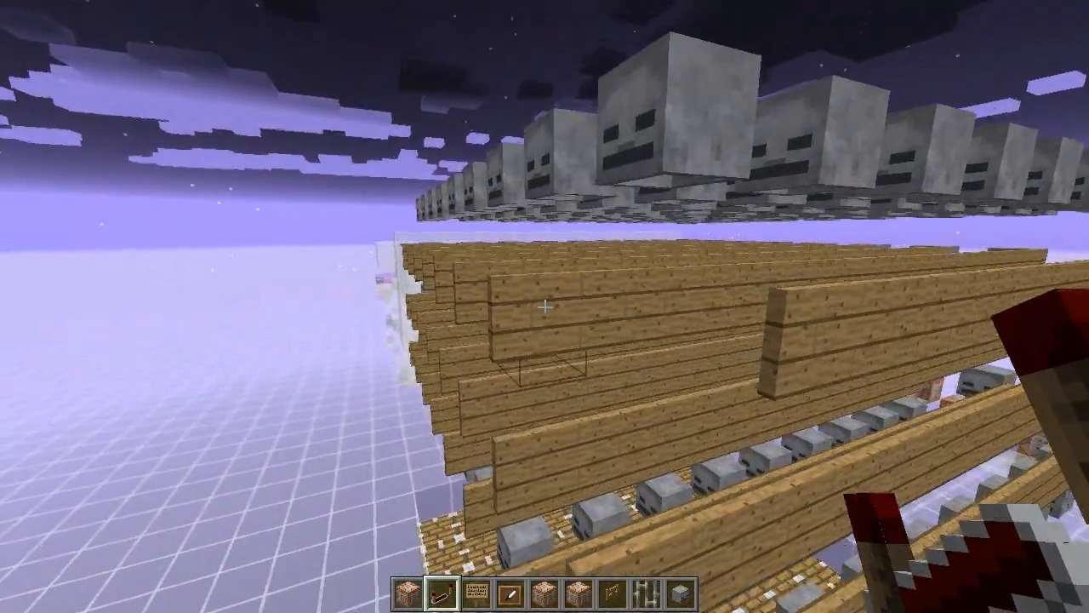